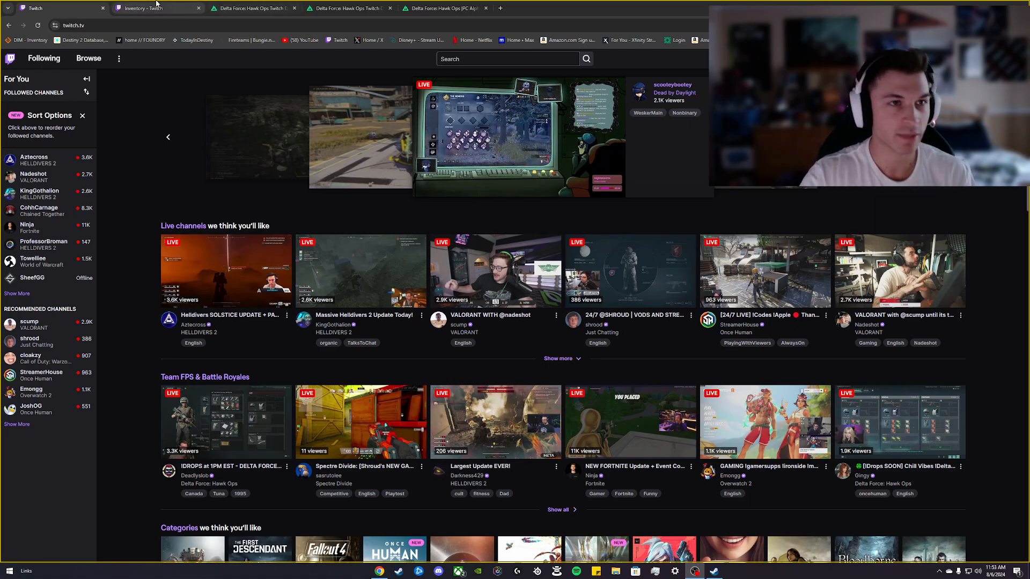
Switch to the 'Inventory - Twitch' browser tab showing in-progress and claimed drops.
left_click(249, 8)
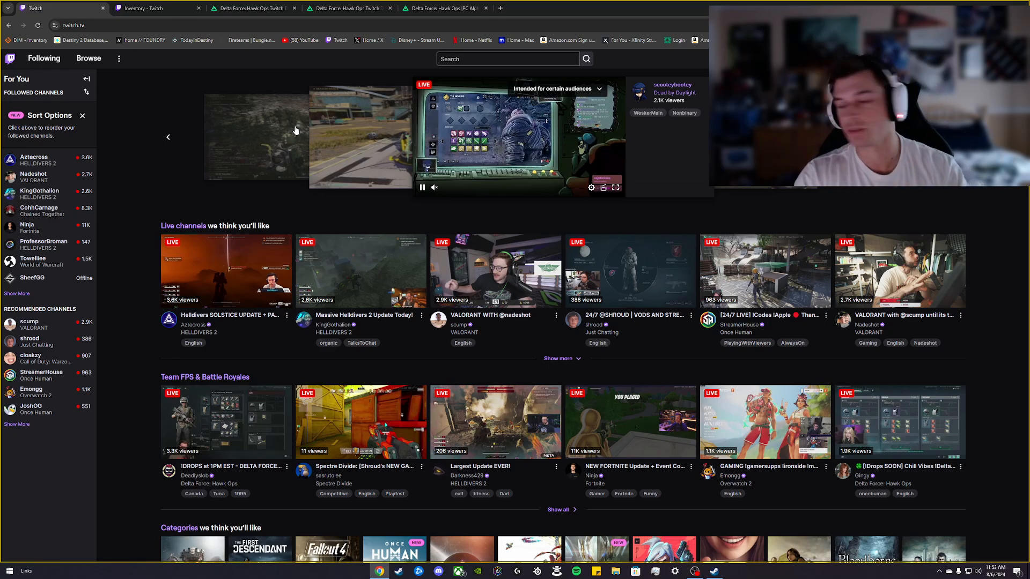
left_click(248, 8)
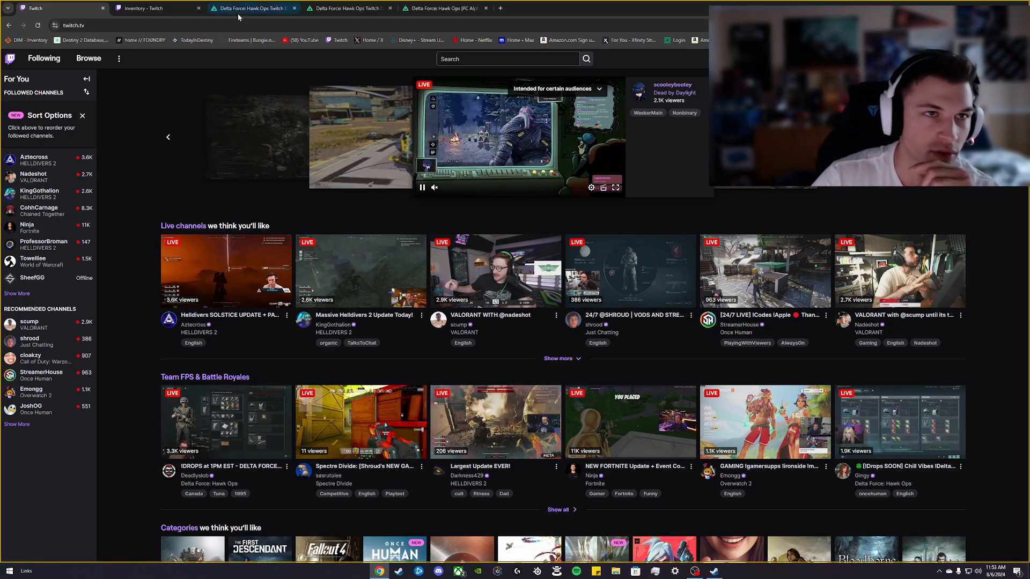
left_click(145, 8)
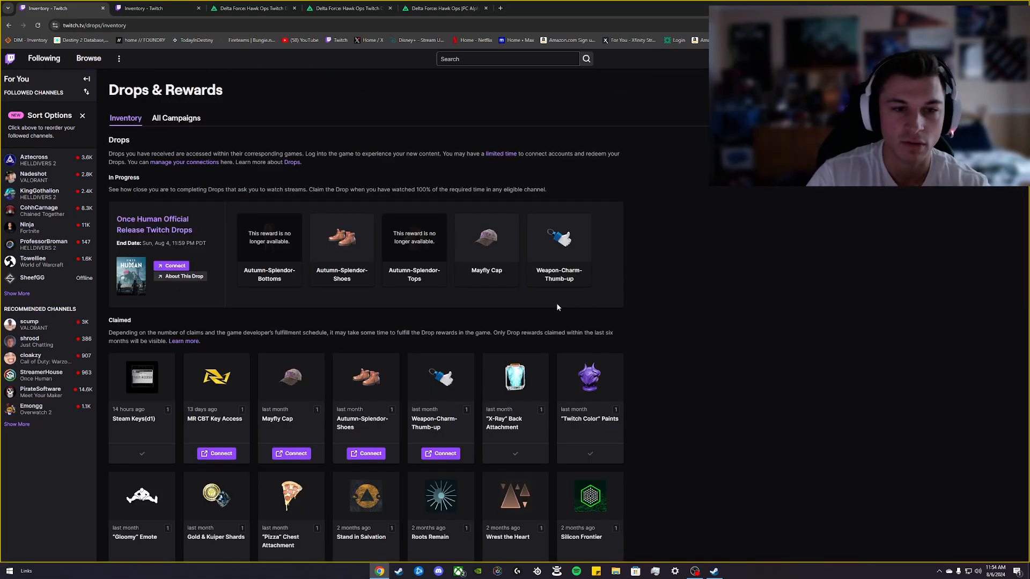
mouse_move(698, 274)
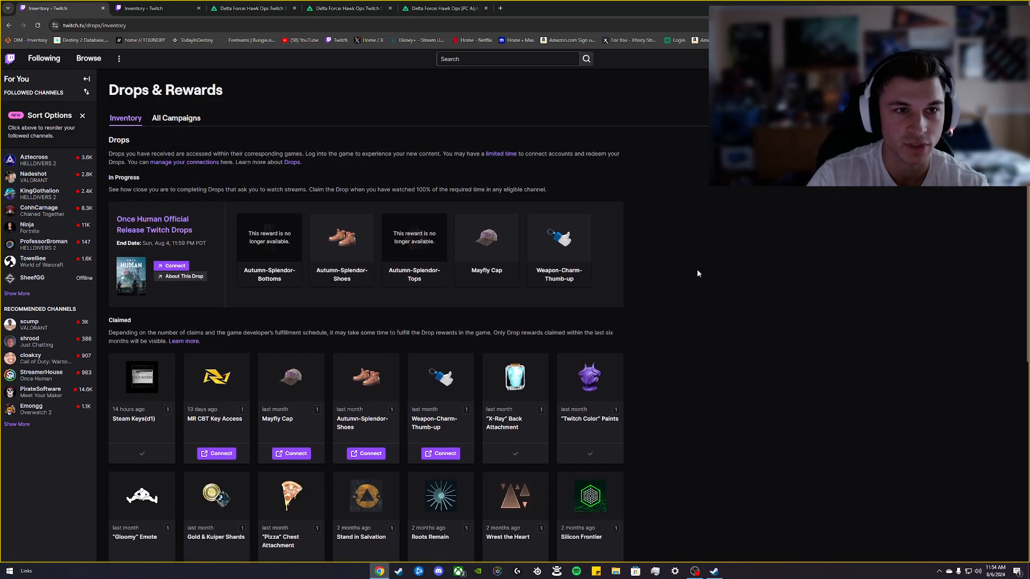
Expand the closed Delta Force: Hawk Ops campaign in All Campaigns and view its drop site.
left_click(176, 118)
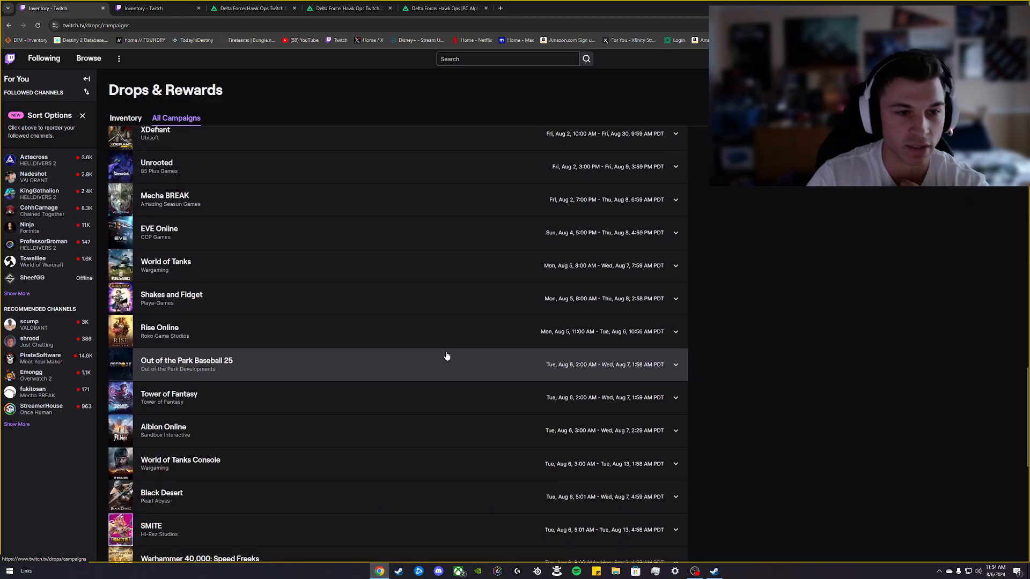
scroll("down", 3)
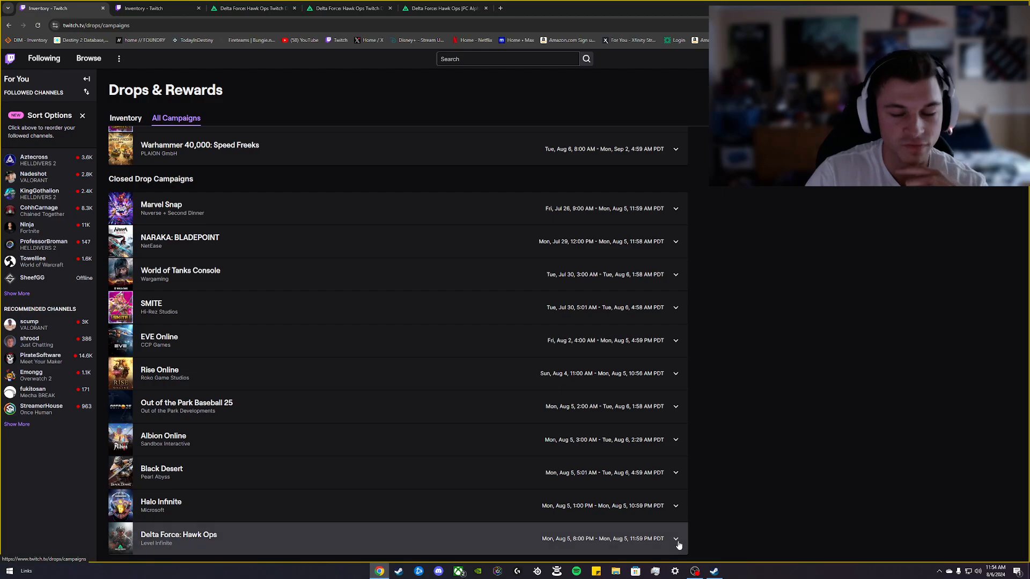
left_click(675, 539)
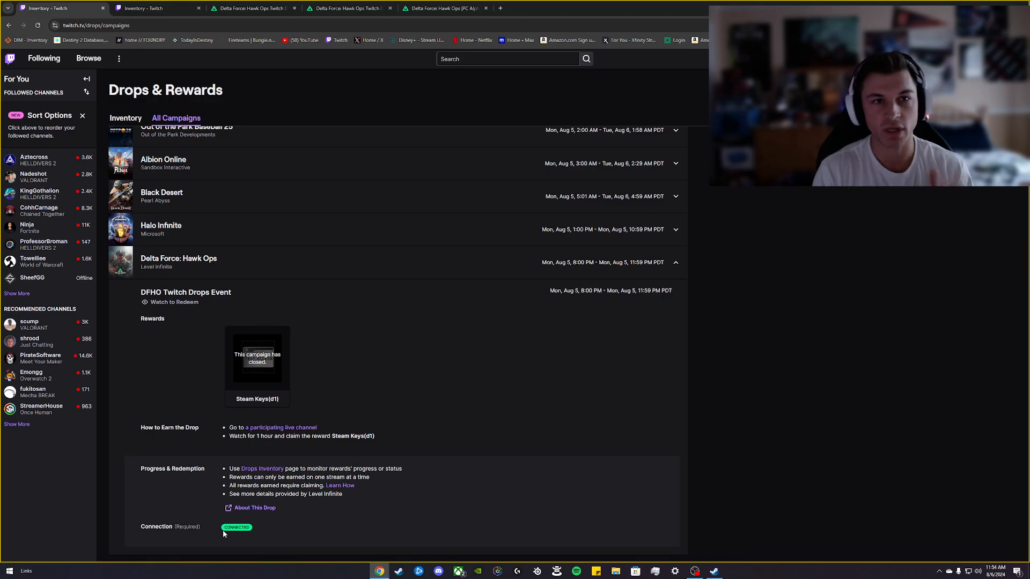
left_click(444, 8)
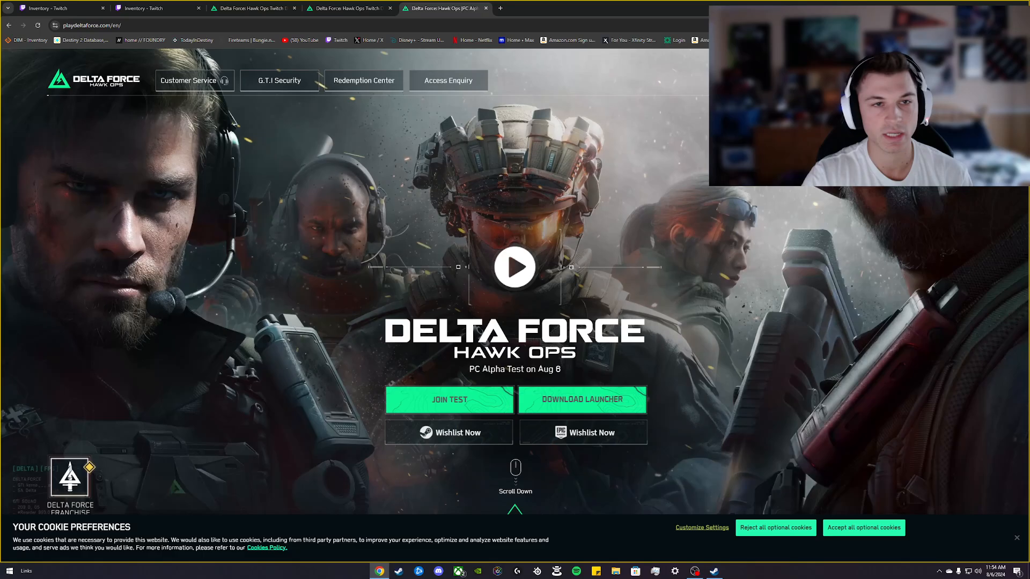
left_click(152, 8)
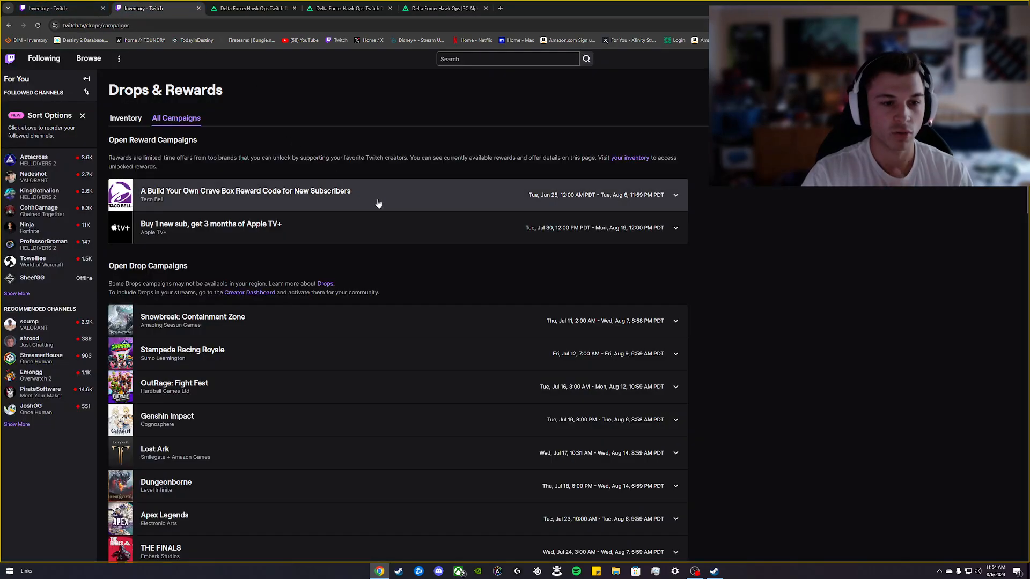
Scroll to the expanded Delta Force: Hawk Ops entry showing Steam Keys and account status.
scroll("down", 3)
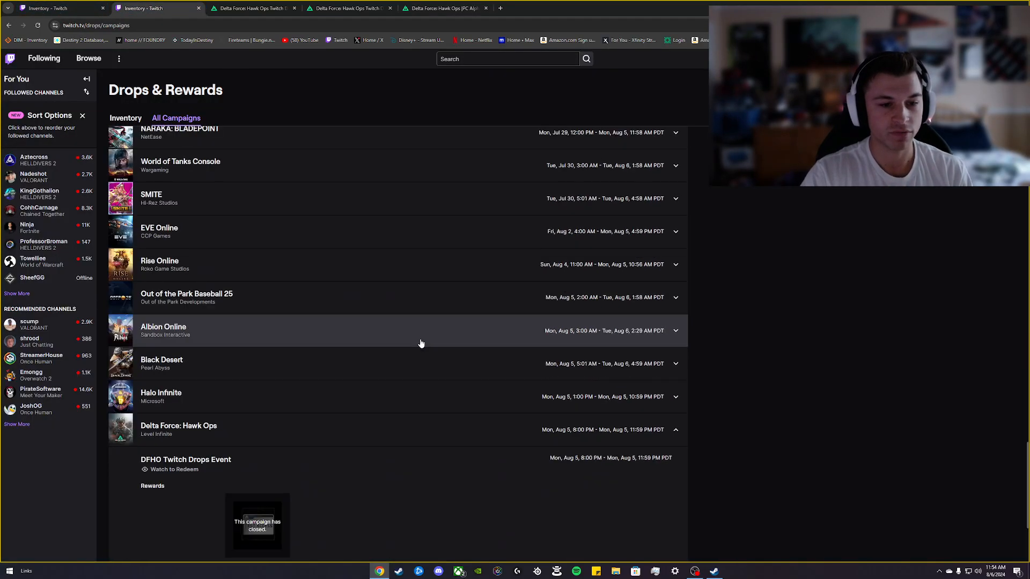
scroll("down", 3)
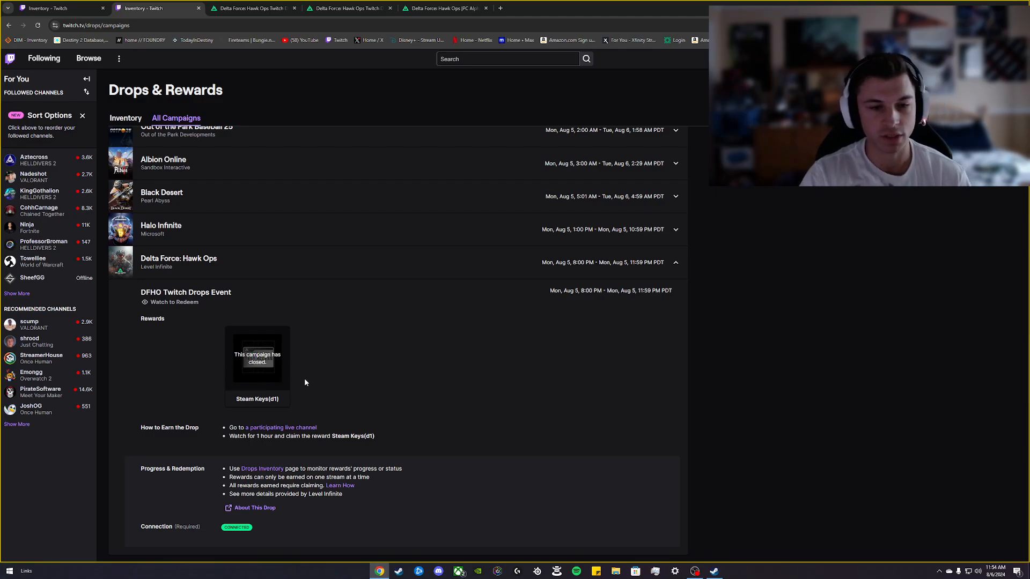
mouse_move(255, 508)
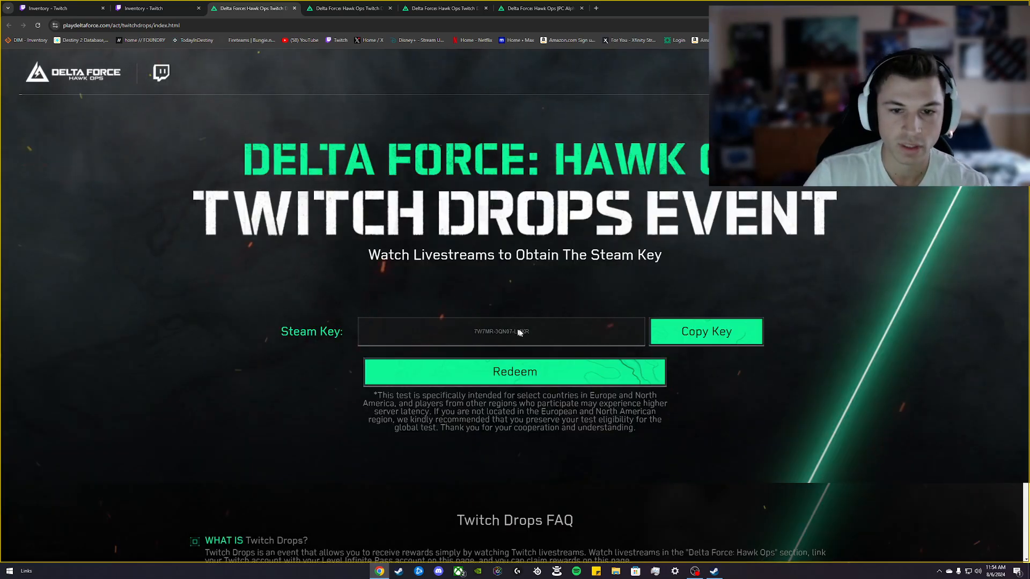
mouse_move(508, 353)
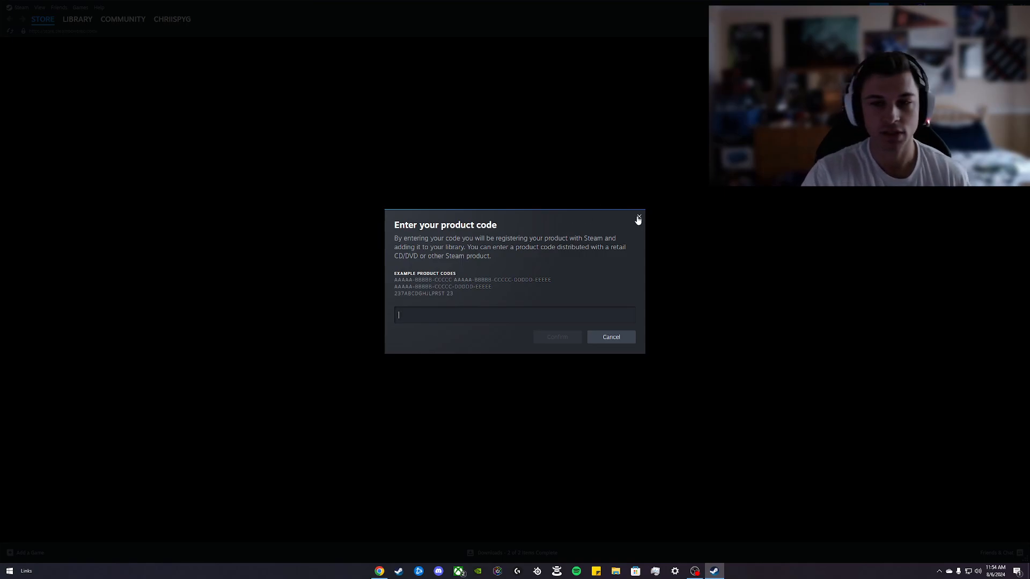
Close Steam's 'Enter your product code' dialog to return to the store page.
left_click(637, 218)
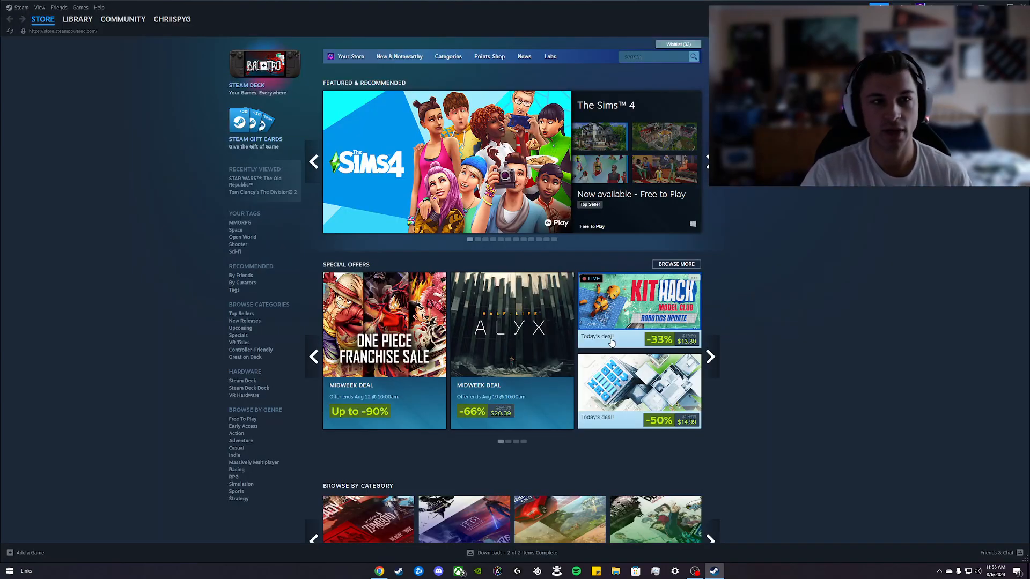